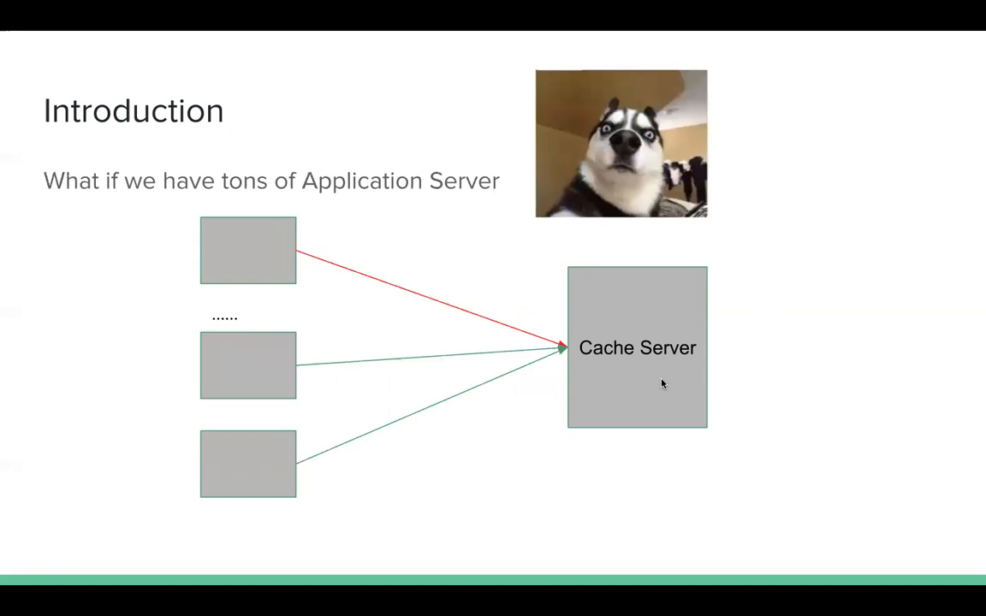
- Show the four-cache-server slide asking which server receives a request
key(Right)
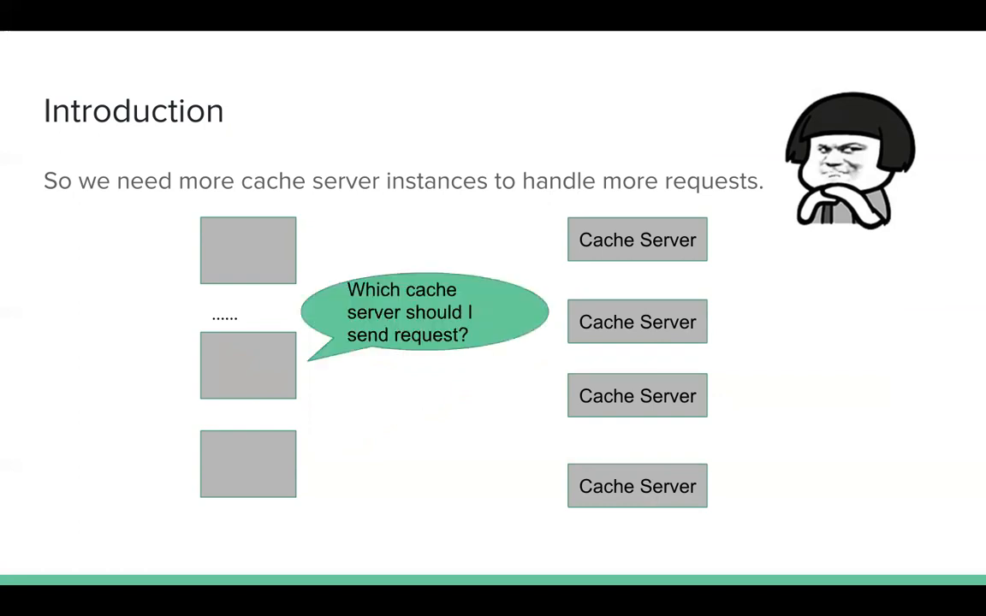
key(Right)
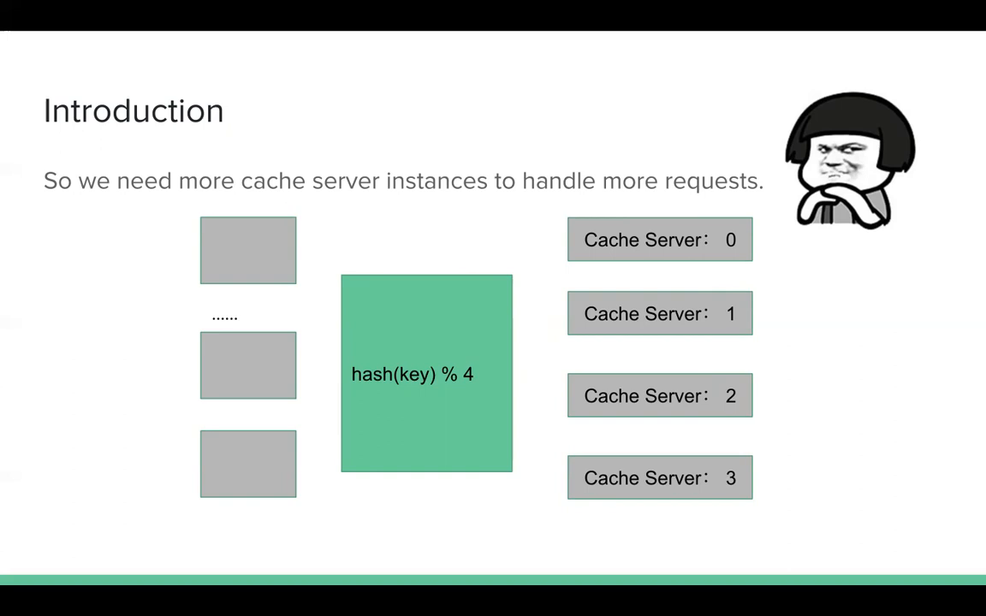
mouse_move(732, 253)
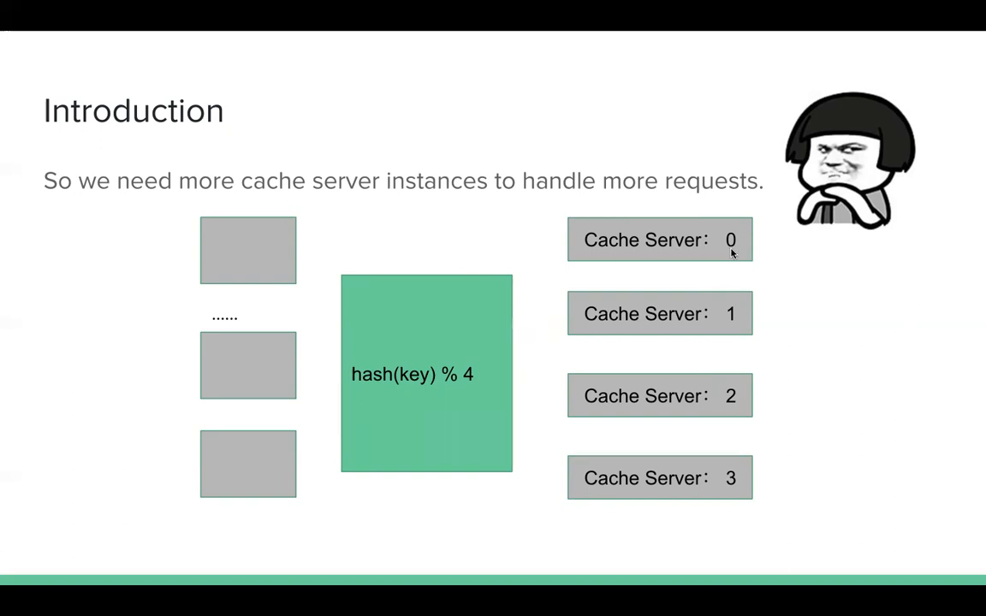
mouse_move(683, 339)
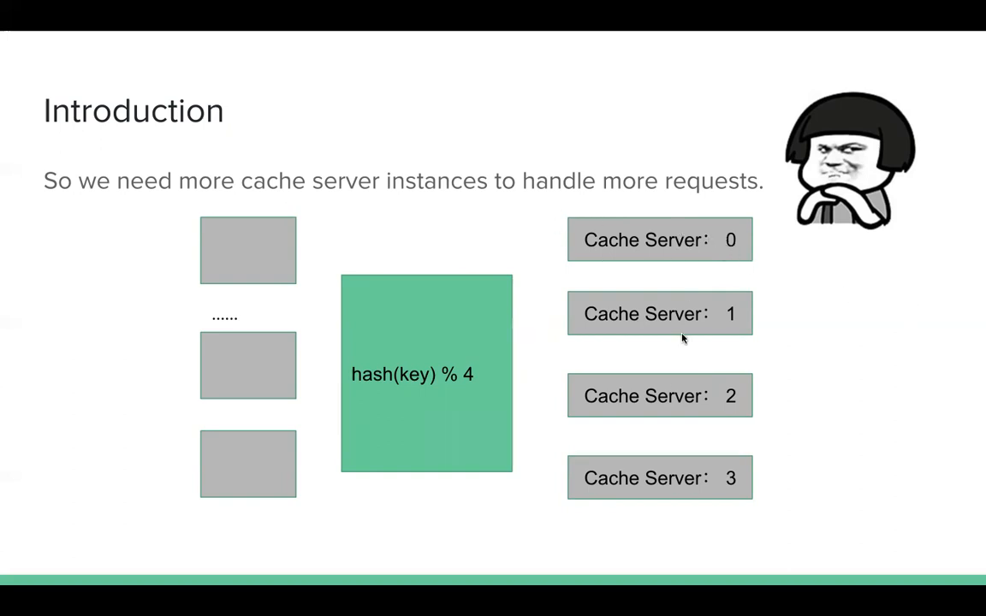
mouse_move(660, 483)
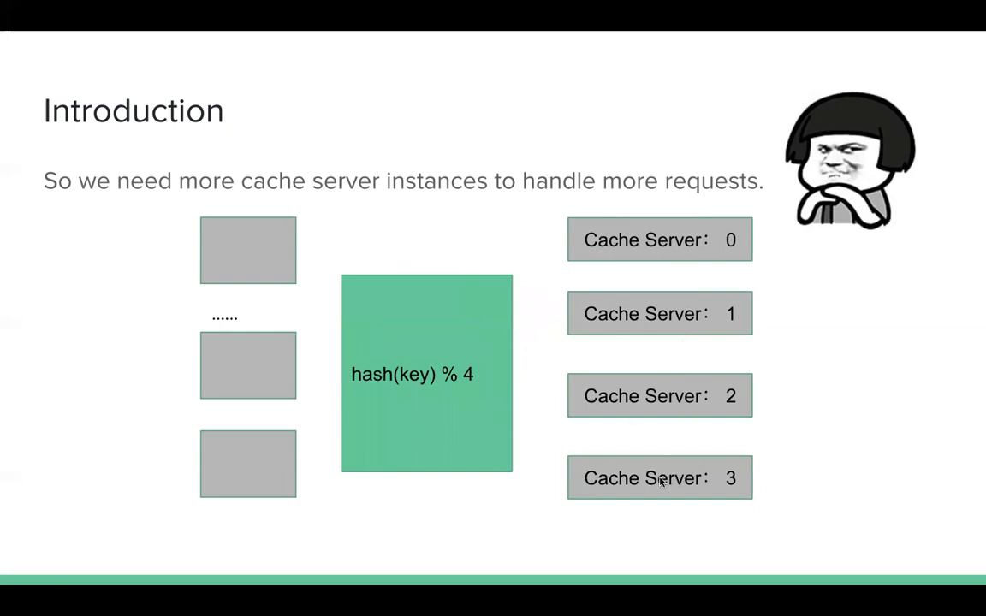
mouse_move(709, 494)
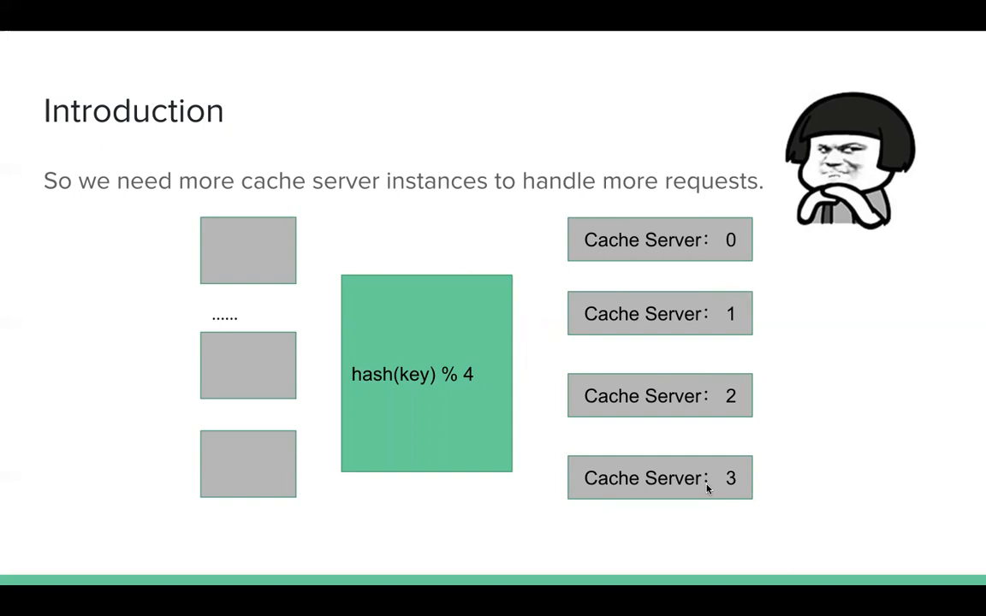
mouse_move(407, 387)
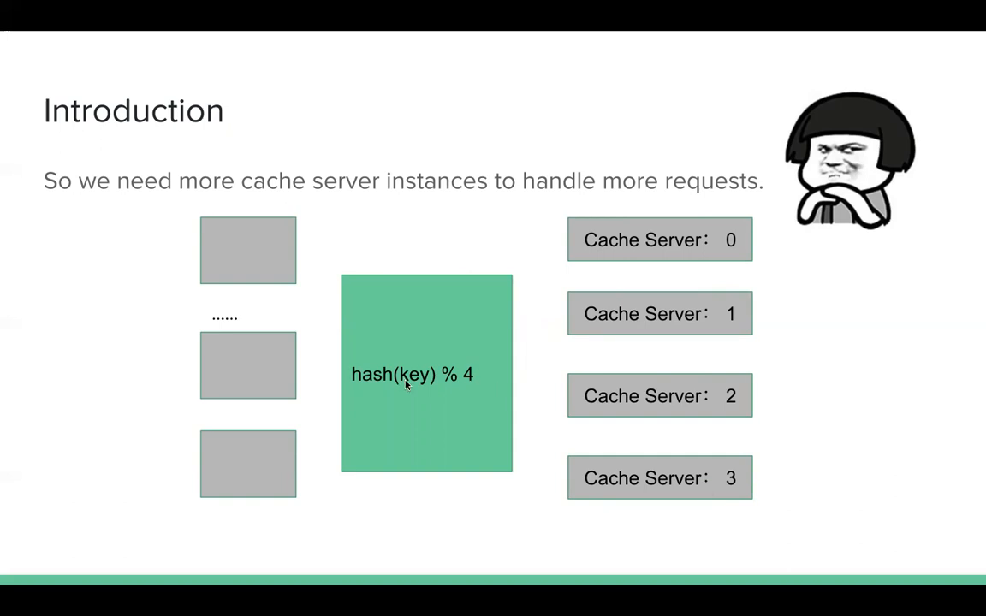
mouse_move(462, 380)
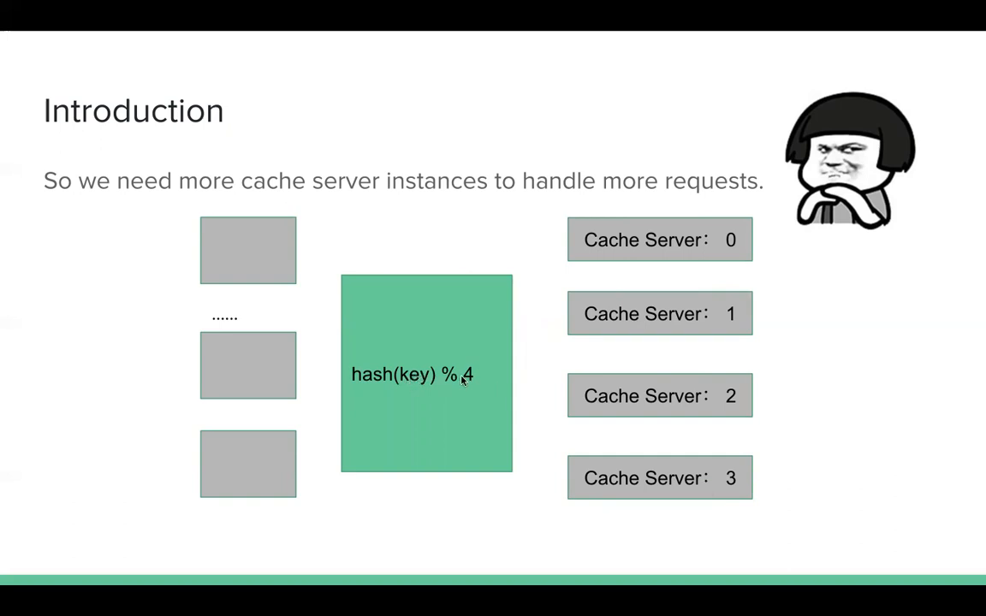
mouse_move(506, 339)
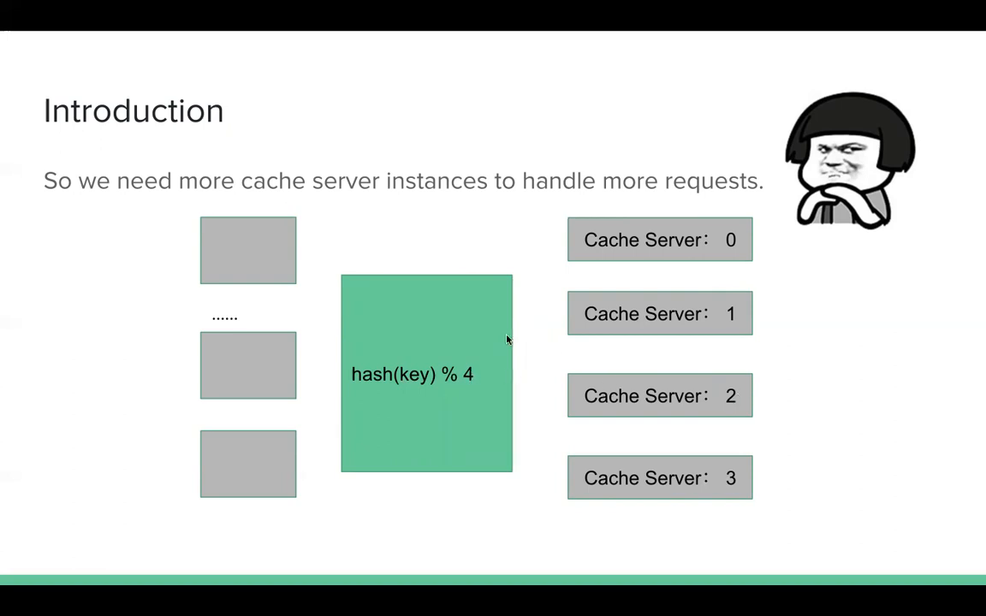
mouse_move(572, 383)
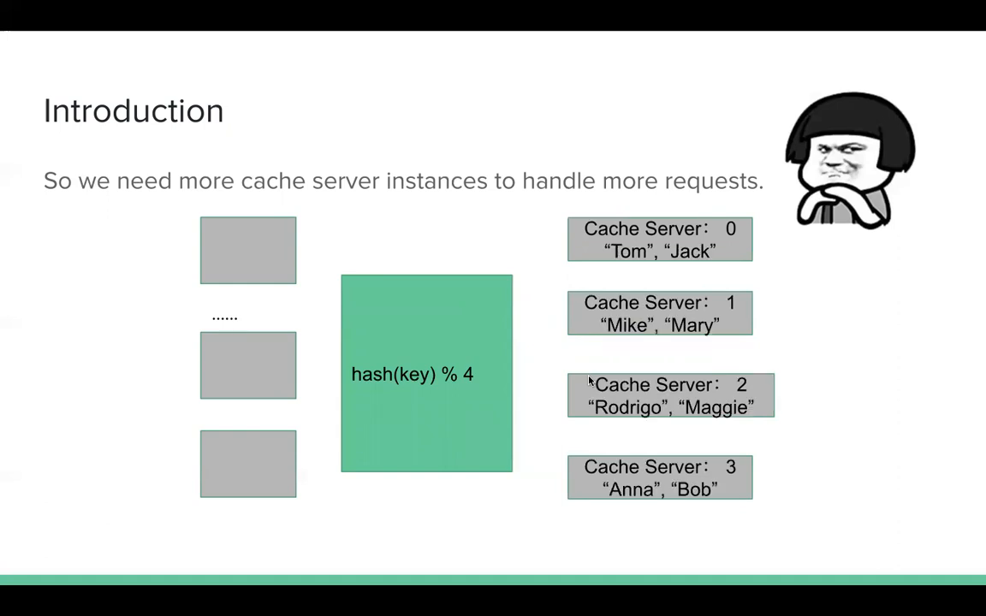
mouse_move(637, 253)
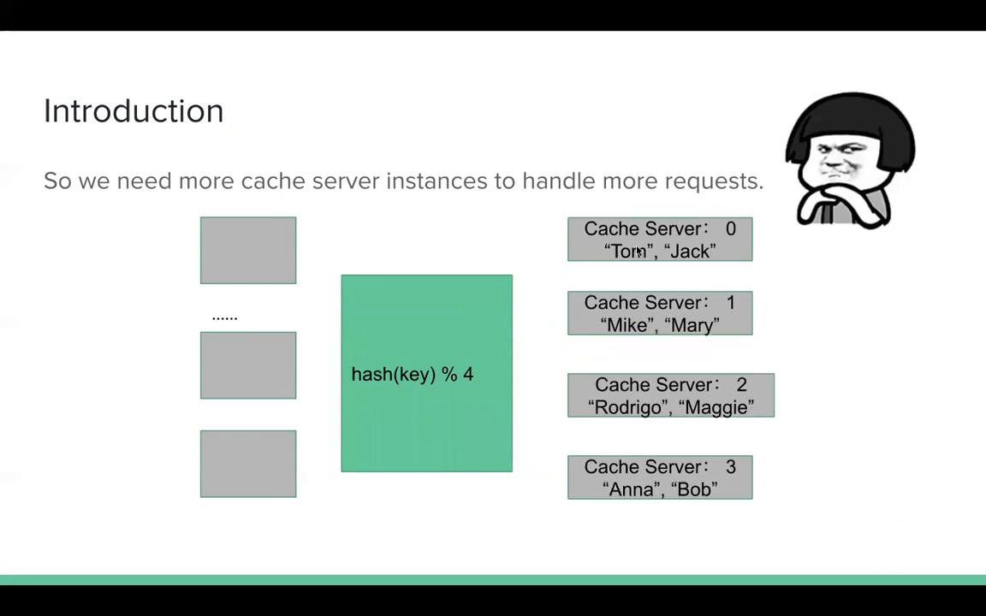
mouse_move(473, 376)
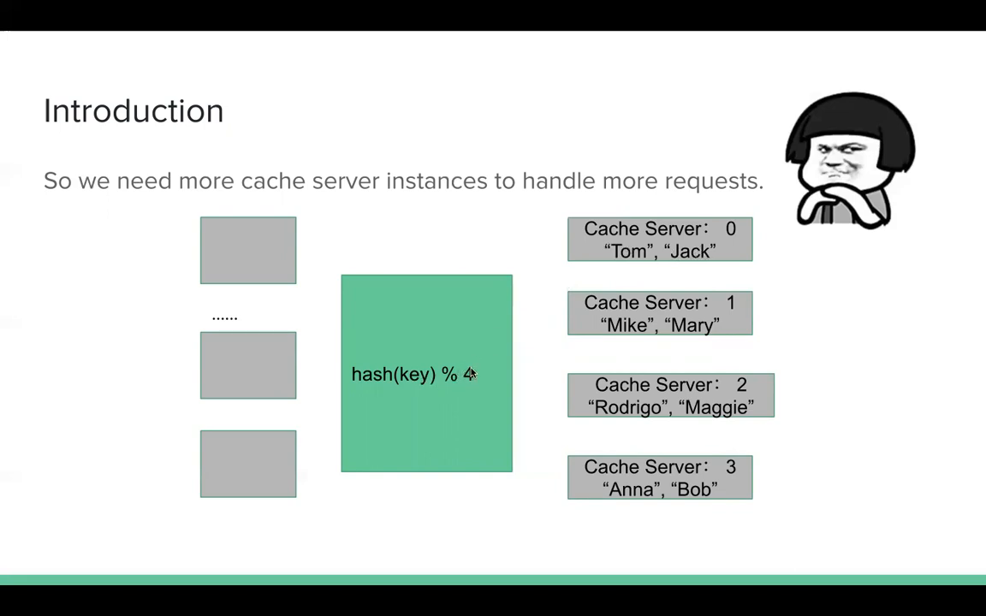
mouse_move(647, 243)
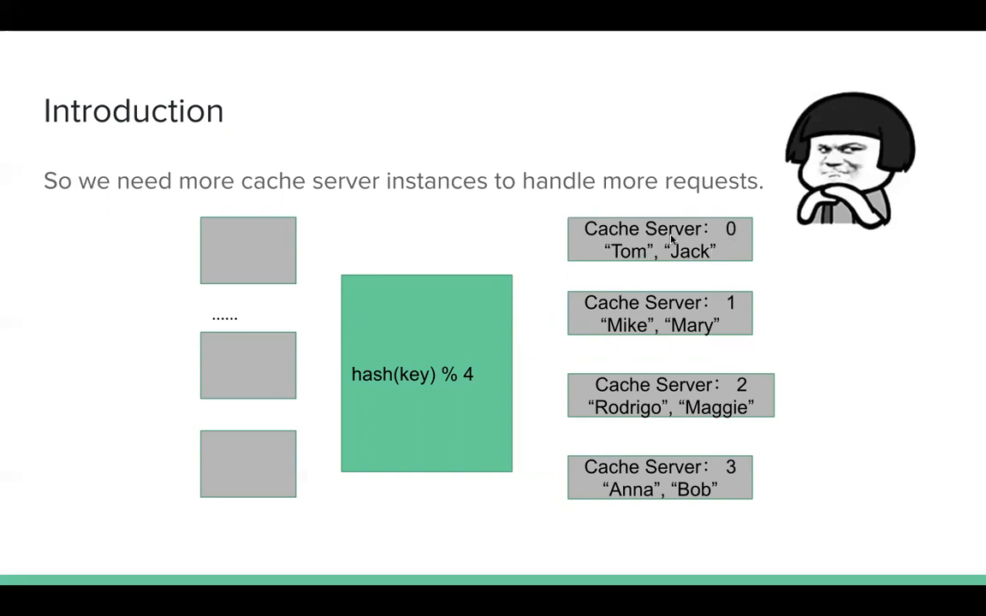
- Show the 'What if we add a new instance?' slide with Cache Server 4 added
key(Right)
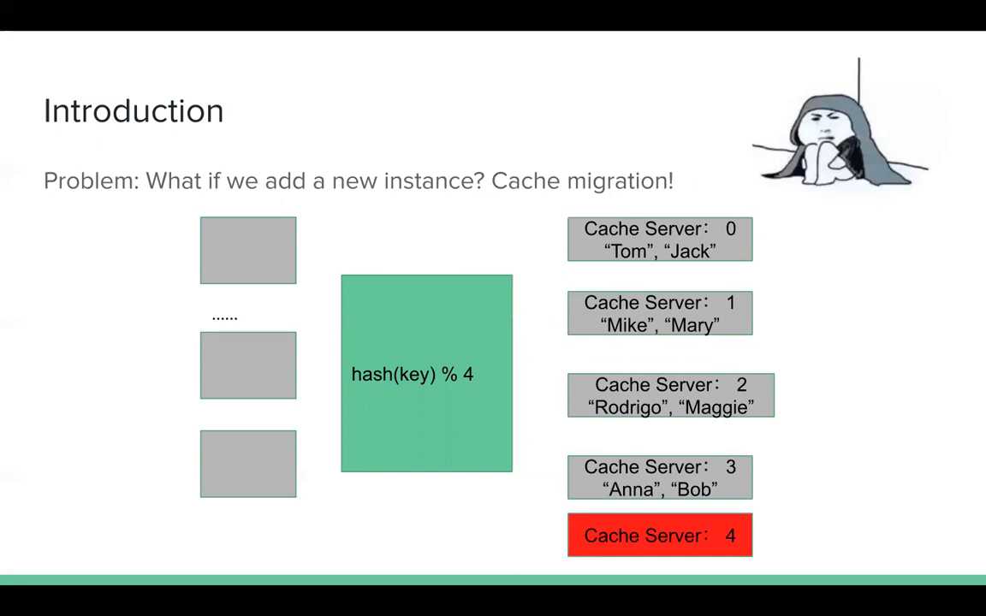